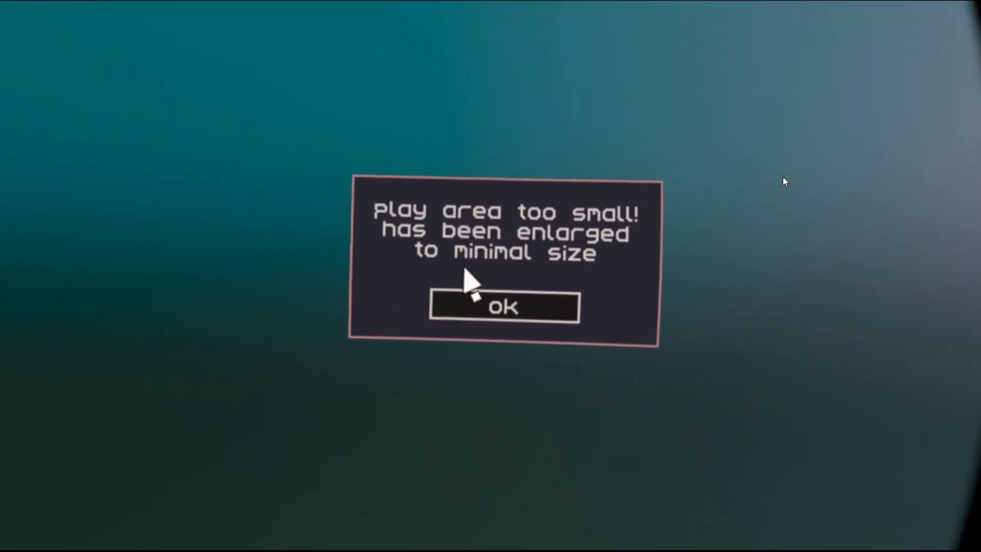
# Confirm the 'play area too small' warning to reach the main menu
pyautogui.click(504, 307)
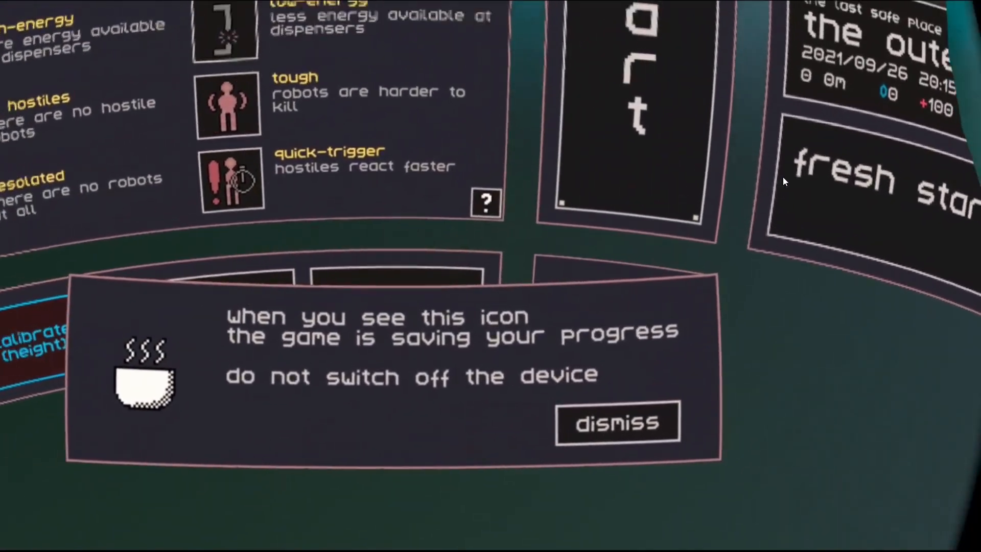
# Dismiss the saving-progress notice, revealing profile, calibrate, options and quit entries
pyautogui.click(617, 422)
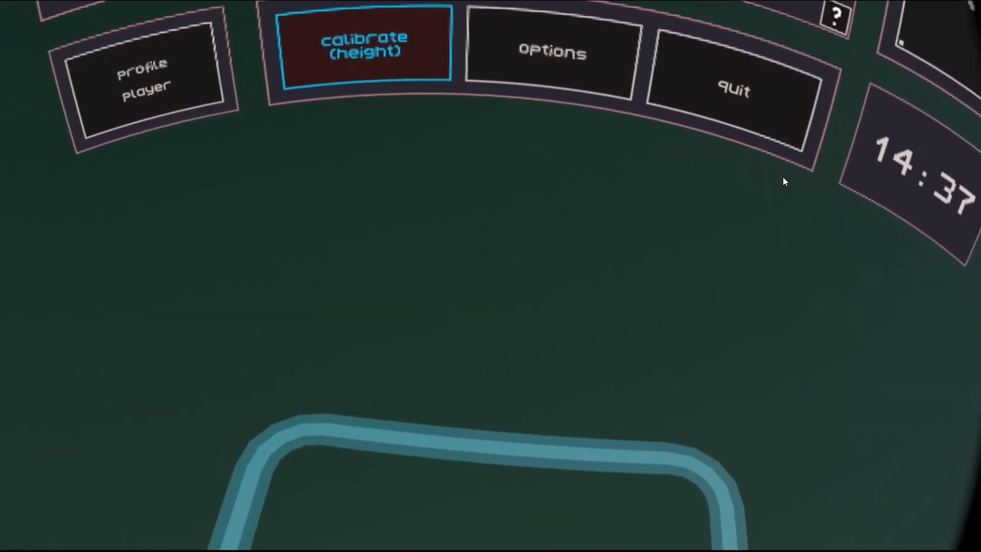
pyautogui.click(366, 47)
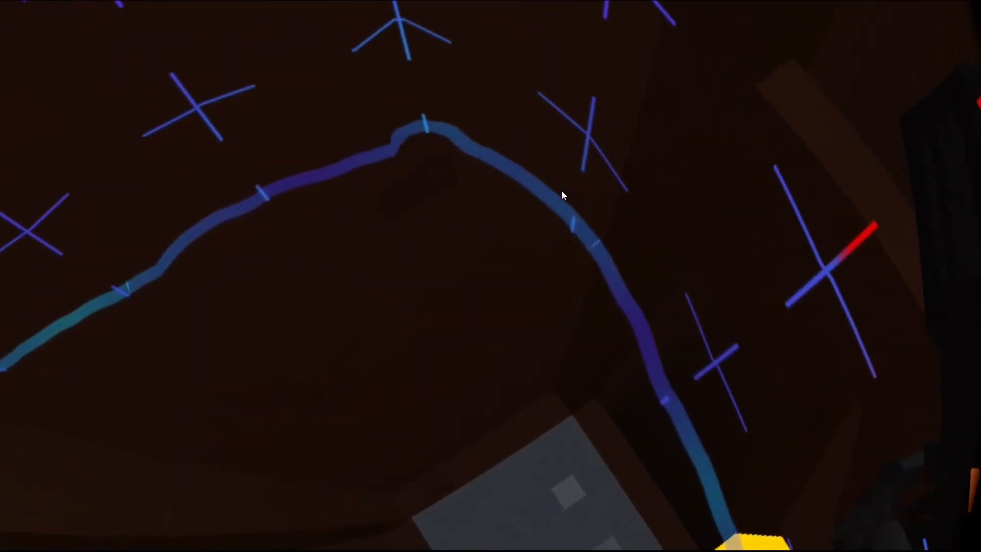
pyautogui.moveTo(562, 195)
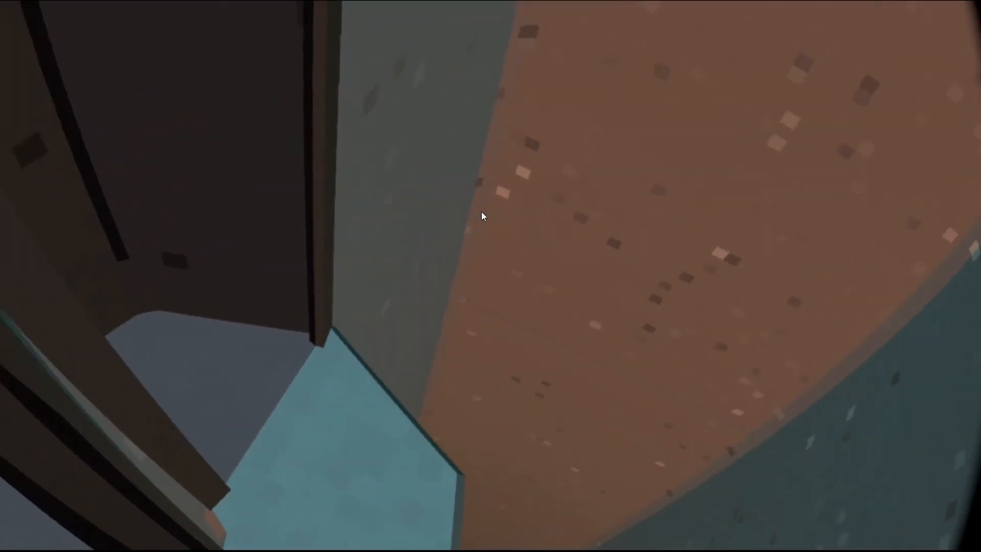
pyautogui.moveTo(481, 217)
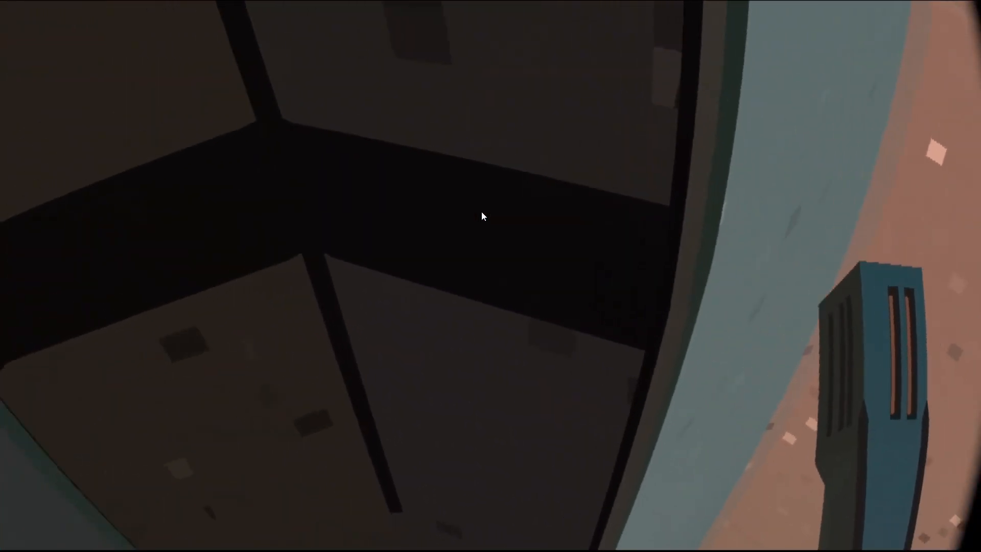
pyautogui.moveTo(482, 216)
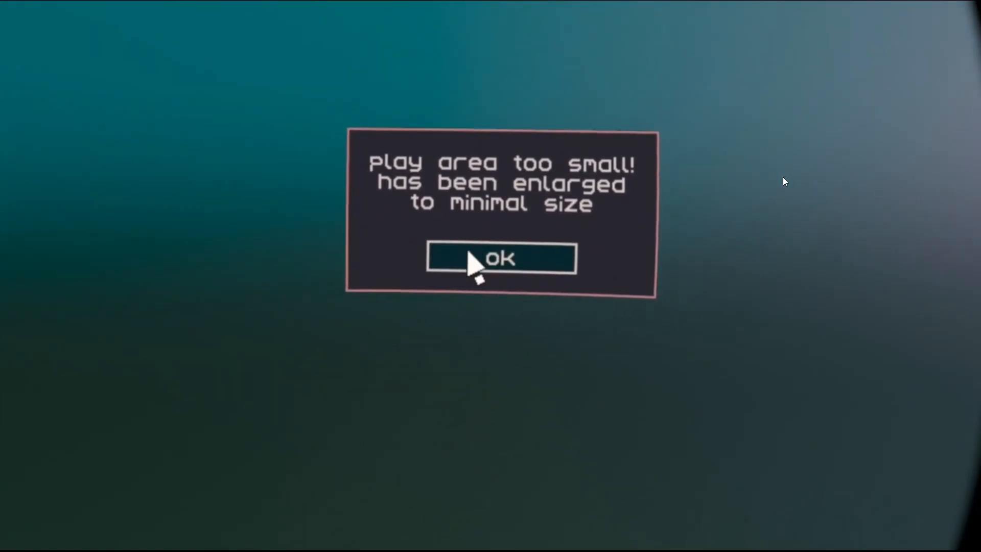
# Confirm the 'play area too small' warning again to return to the modifiers list
pyautogui.click(501, 258)
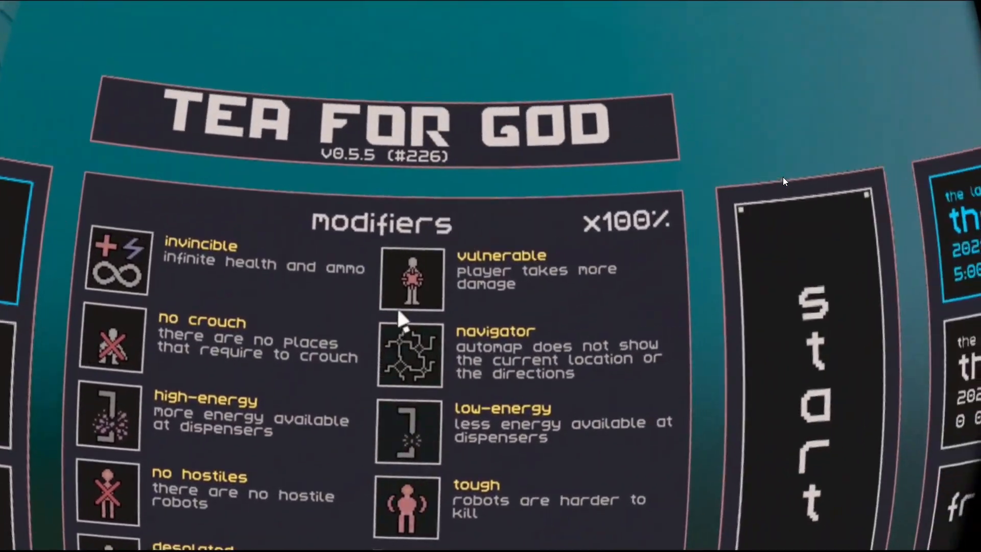
# Start the 'calibrate (height)' routine from below the modifiers, bringing up the please-wait screen
pyautogui.scroll(-3)
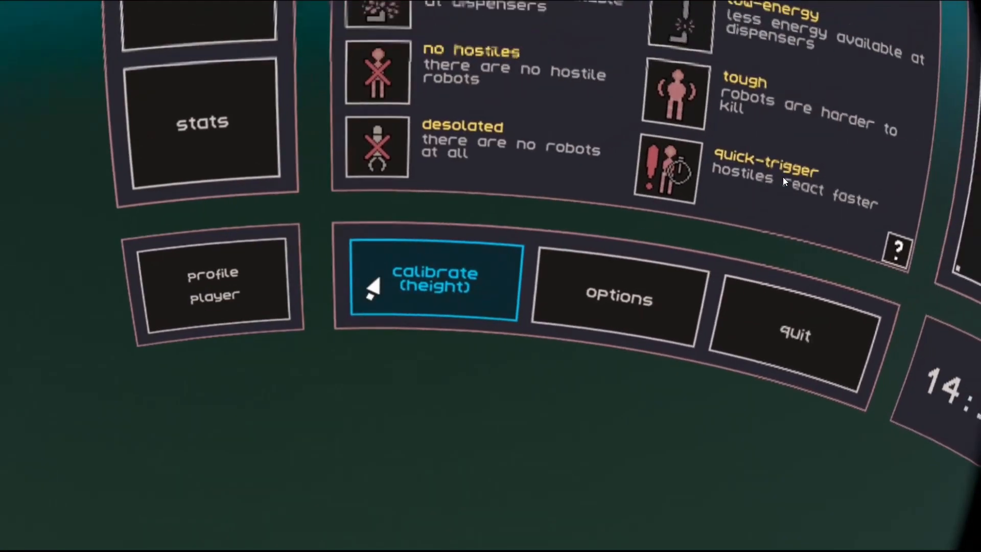
pyautogui.click(433, 280)
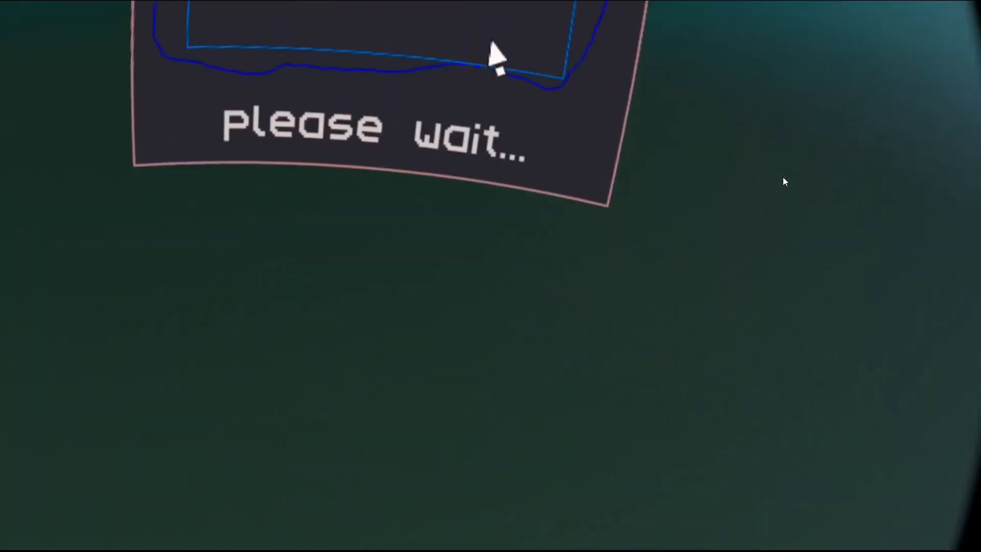